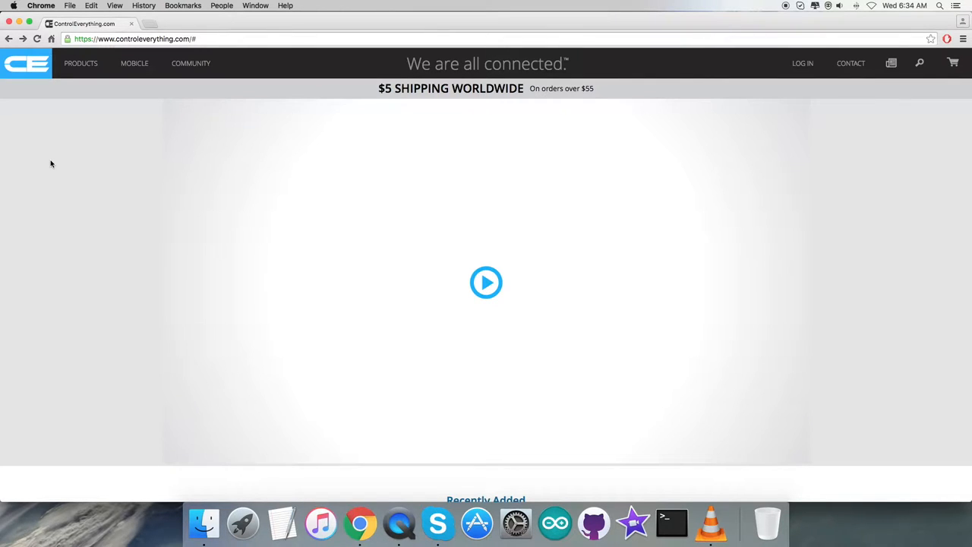
{"action": "mouse_move", "coordinate": [134, 63]}
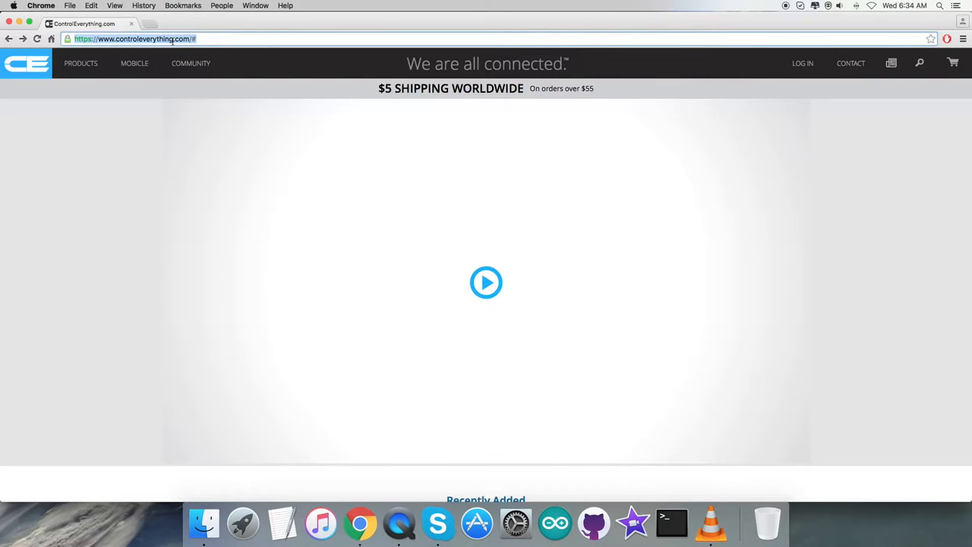
- Search ControlEverything.com for ADC121C, listing 22 matching products
{"action": "type", "text": "ADC121C"}
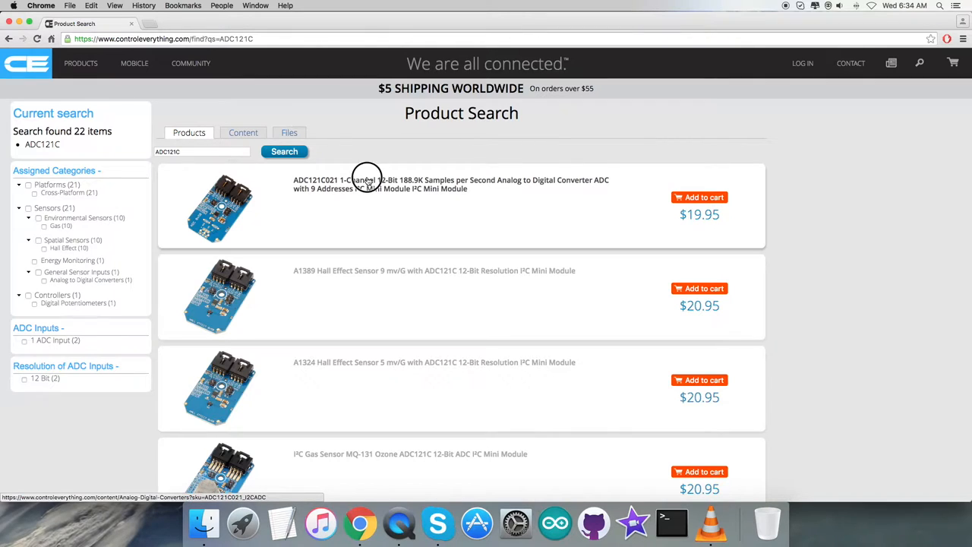
- Open the ADC121C021 1-Channel 12-Bit ADC product page showing its $19.95 price
{"action": "left_click", "coordinate": [451, 179]}
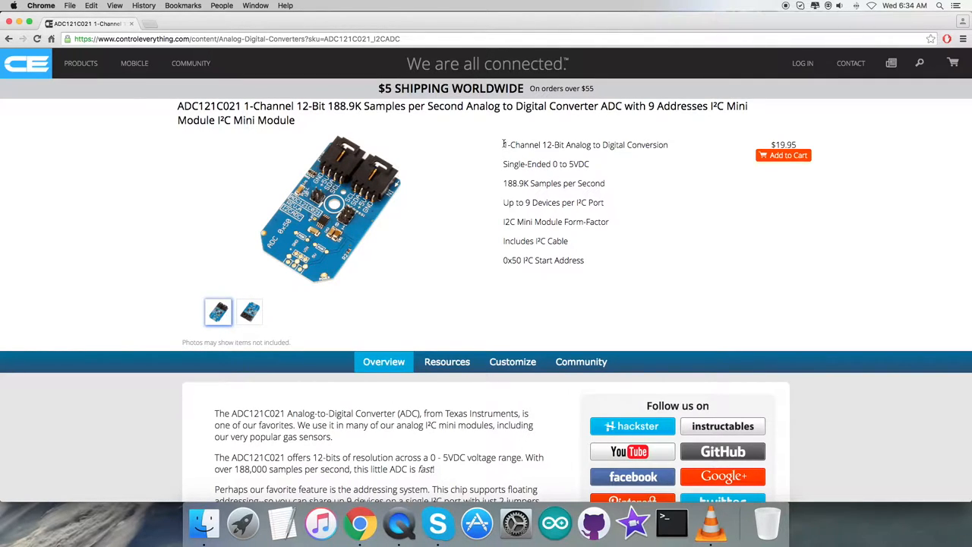
{"action": "mouse_move", "coordinate": [572, 243]}
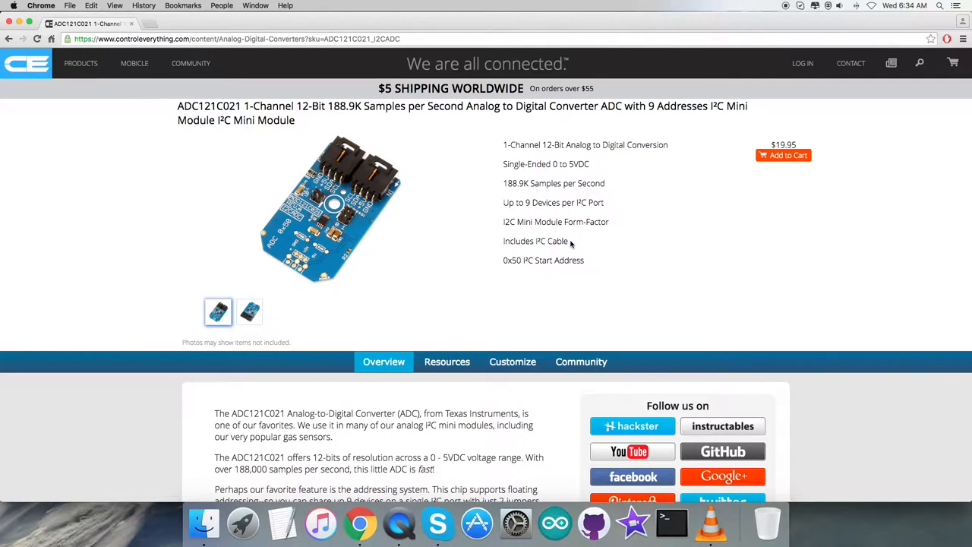
{"action": "mouse_move", "coordinate": [646, 229]}
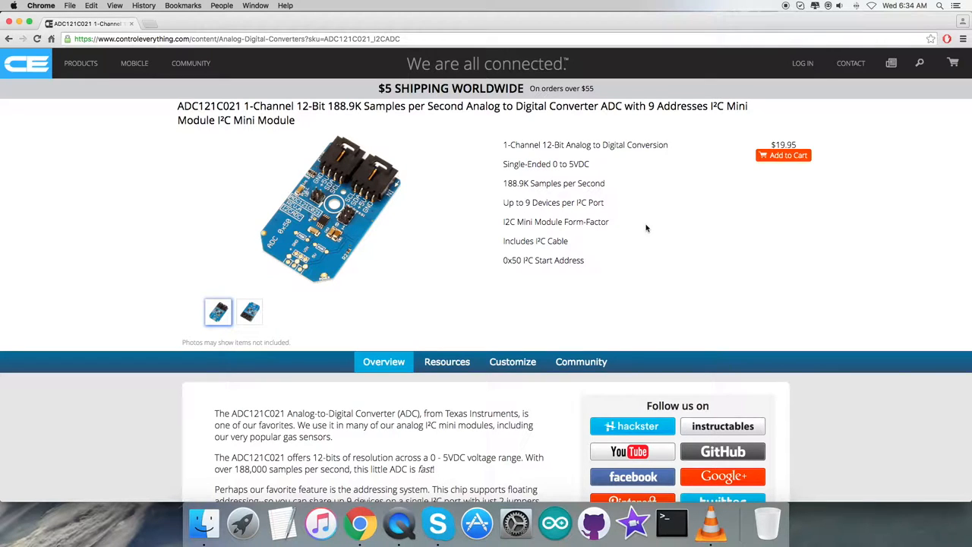
{"action": "mouse_move", "coordinate": [788, 182]}
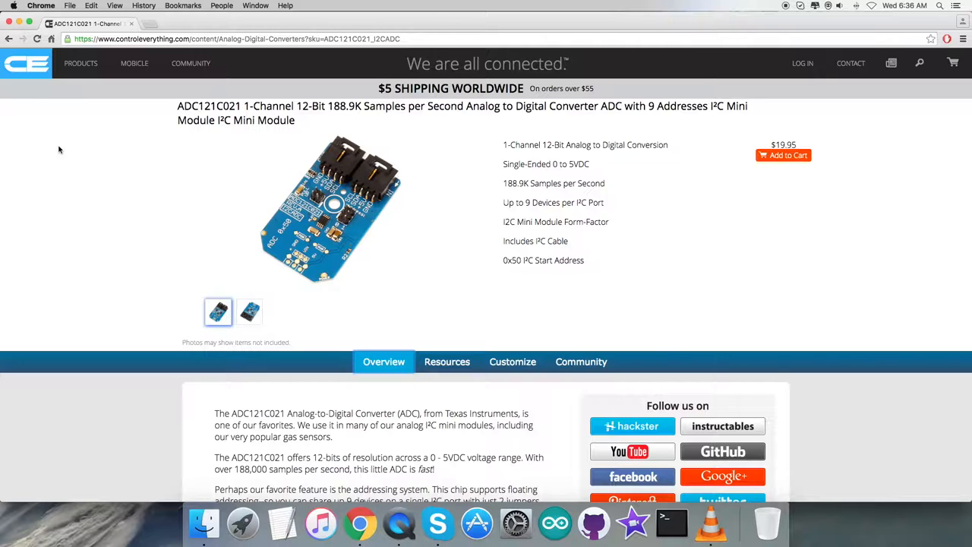
{"action": "mouse_move", "coordinate": [447, 362]}
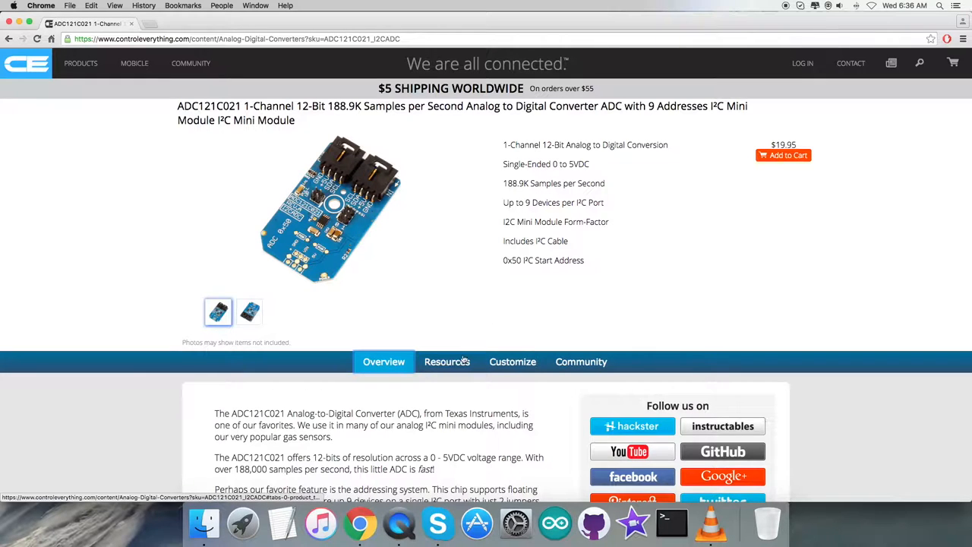
- Show the product's Resources and preview the ADC121C021 code sample repository
{"action": "left_click", "coordinate": [447, 362]}
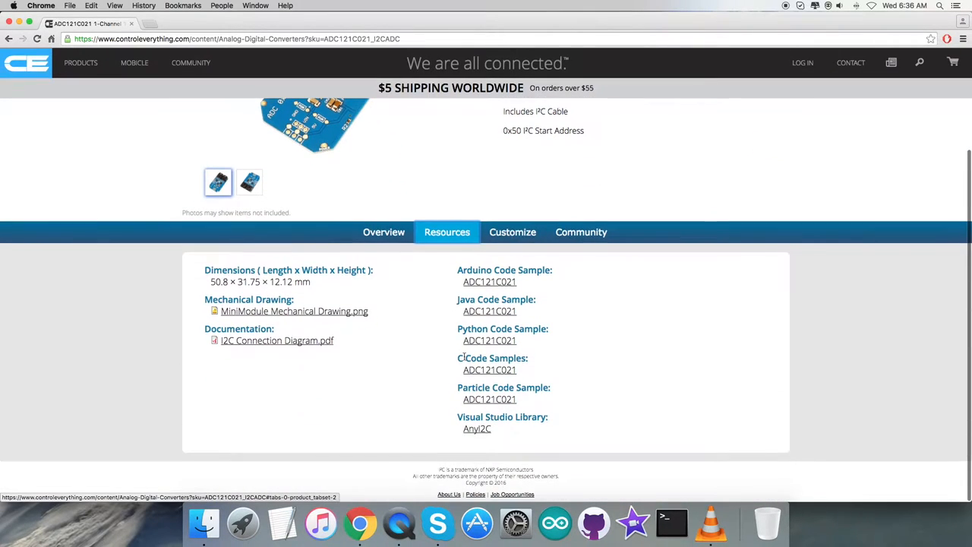
{"action": "left_click", "coordinate": [489, 399]}
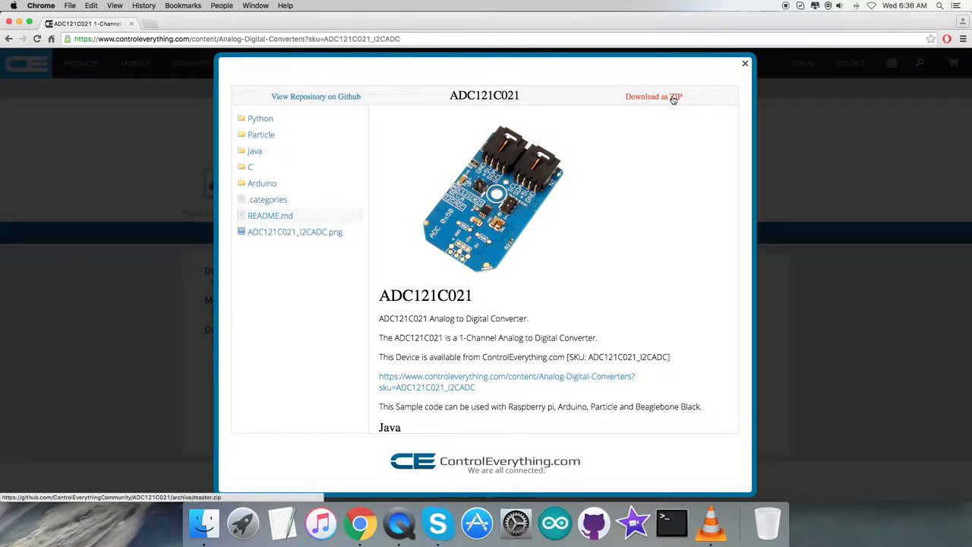
{"action": "left_click", "coordinate": [744, 62]}
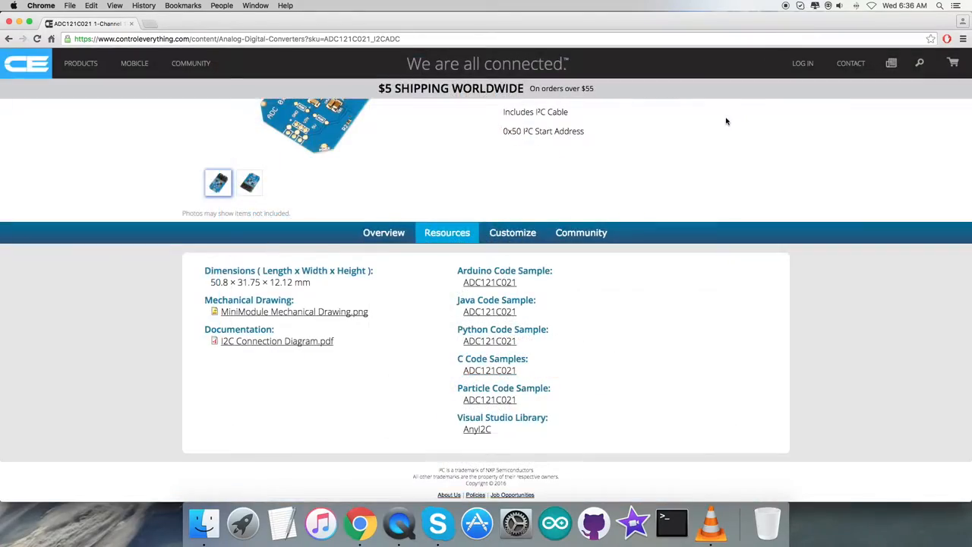
{"action": "left_click", "coordinate": [489, 400]}
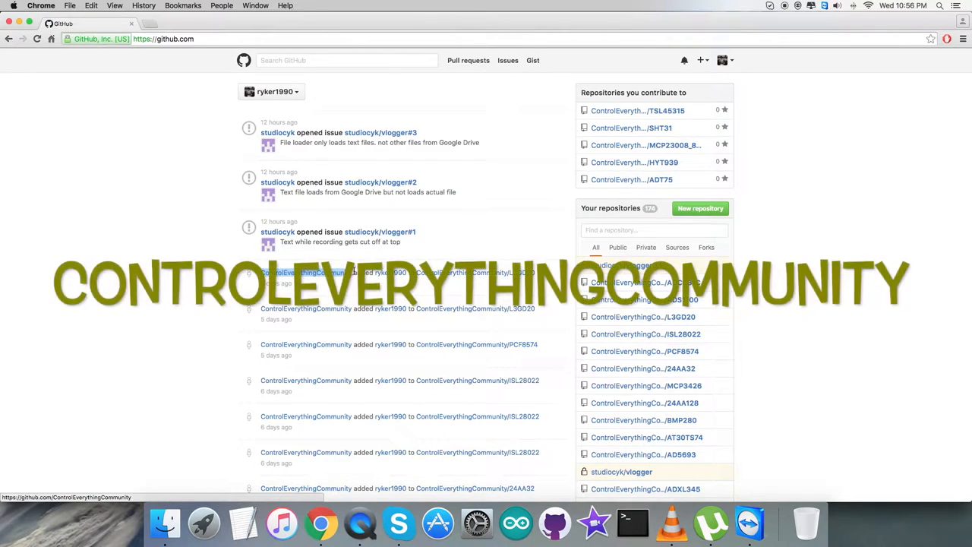
- Open ControlEverythingCommunity's ADC121C021 repository and scroll its README to the Particle Photon section
{"action": "left_click", "coordinate": [306, 272]}
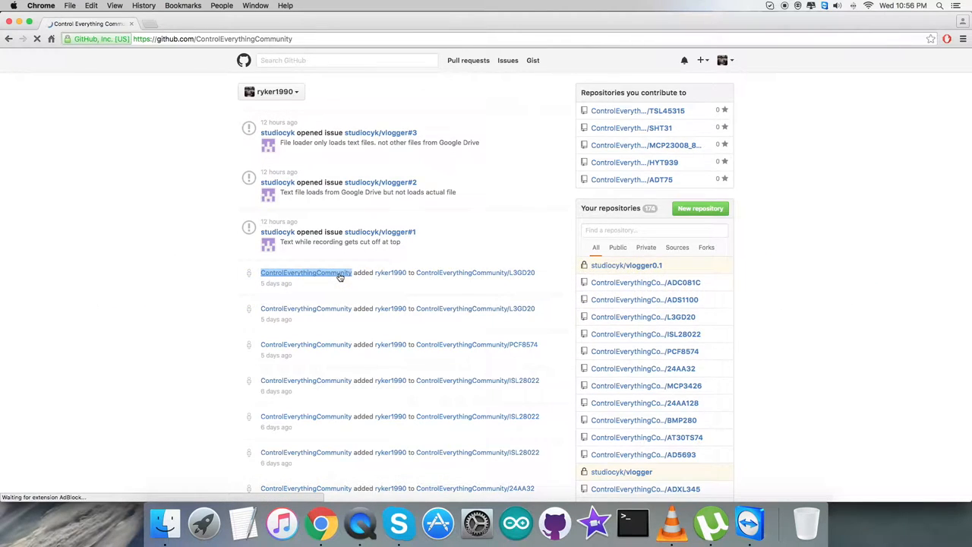
{"action": "left_click", "coordinate": [307, 272]}
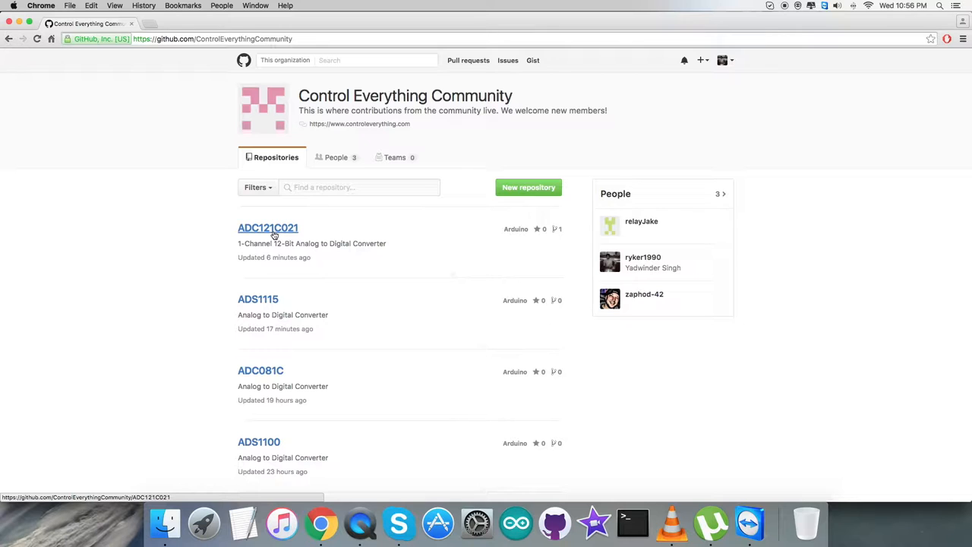
{"action": "left_click", "coordinate": [267, 228]}
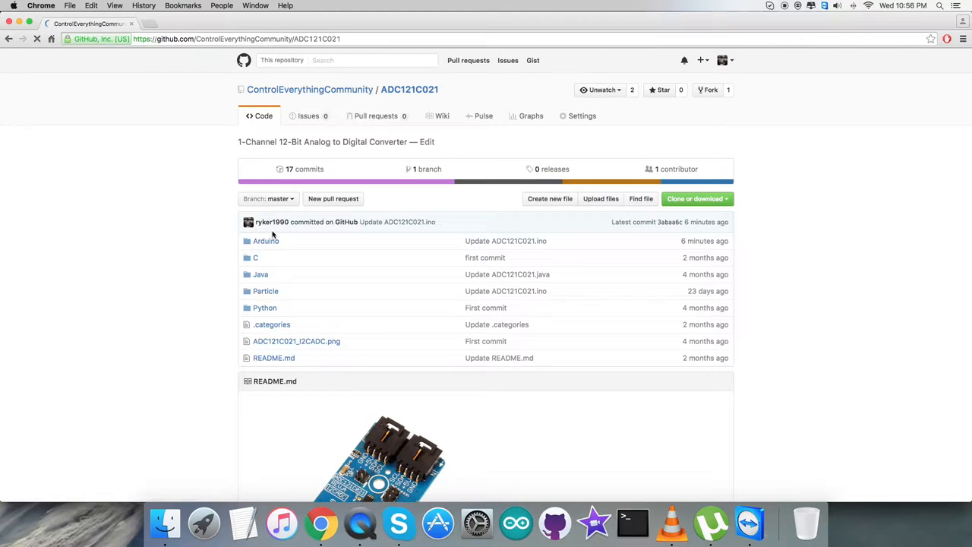
{"action": "mouse_move", "coordinate": [266, 291]}
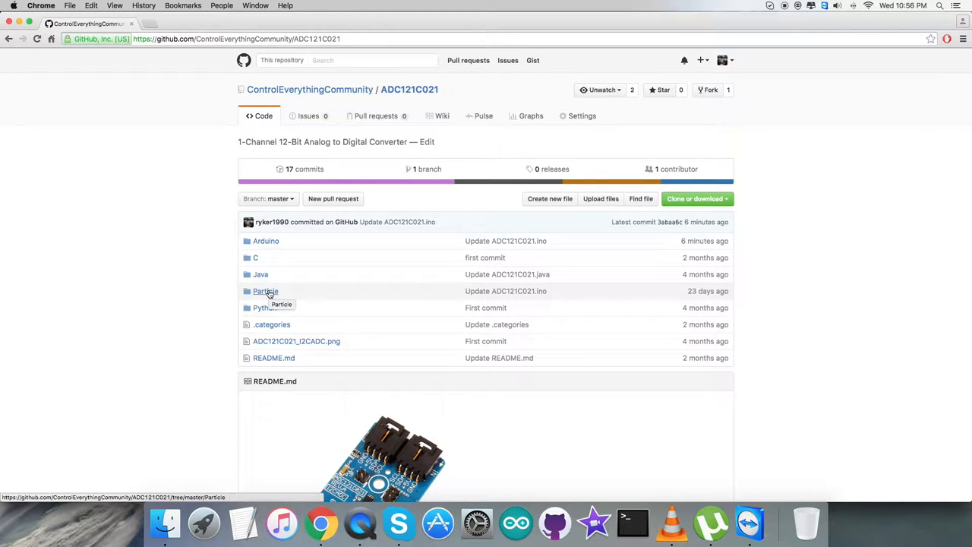
{"action": "scroll", "scroll_direction": "down", "scroll_amount": 3}
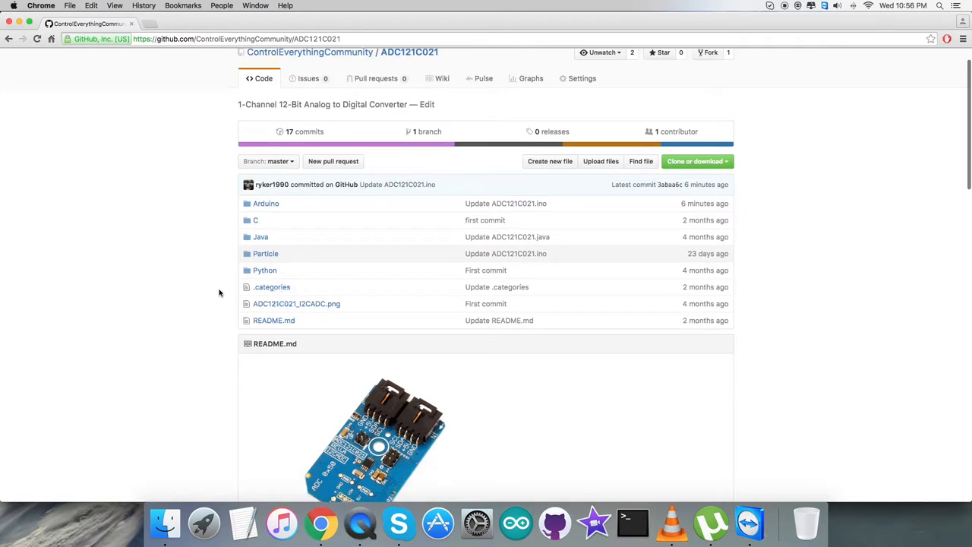
{"action": "scroll", "scroll_direction": "down", "scroll_amount": 3}
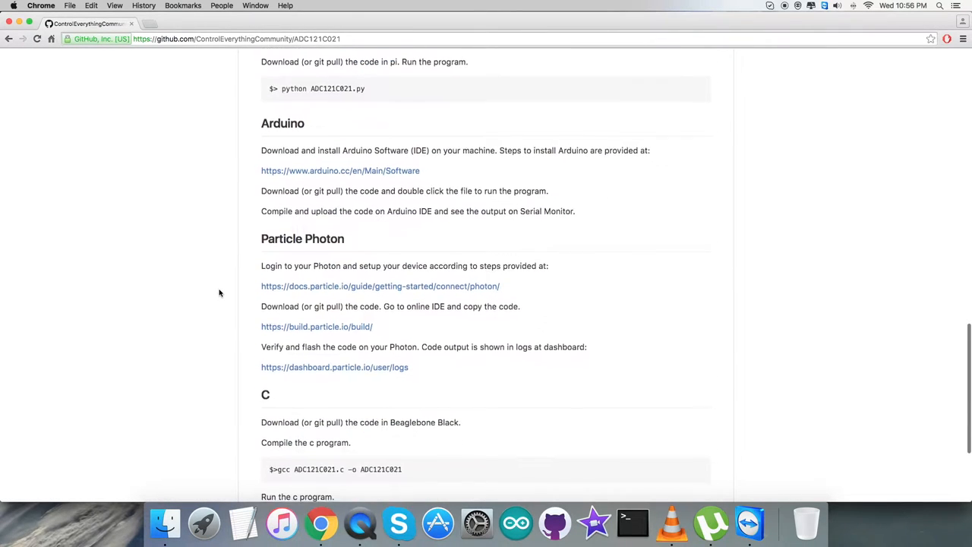
{"action": "scroll", "scroll_direction": "down", "scroll_amount": 3}
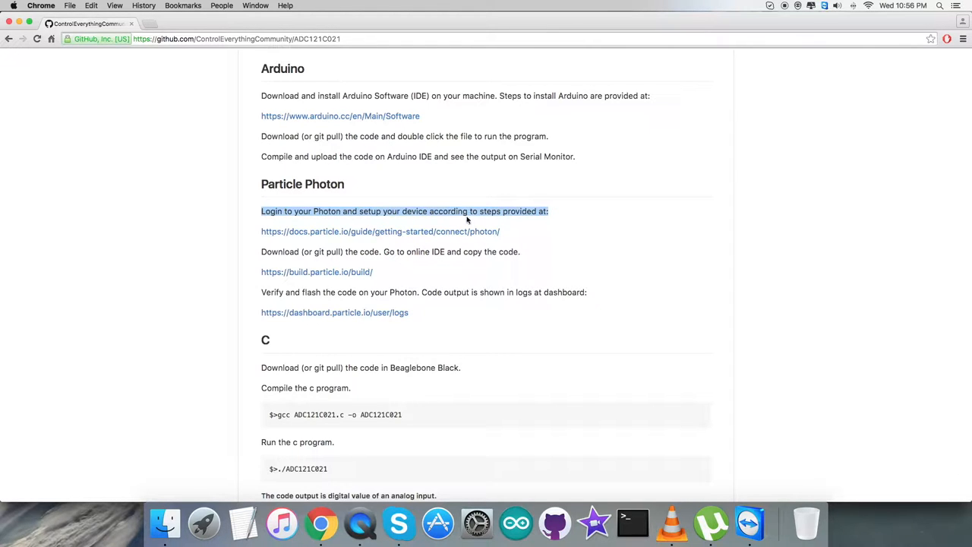
- Read the Photon USB connection guide in a new tab, then return to the README
{"action": "right_click", "coordinate": [380, 231]}
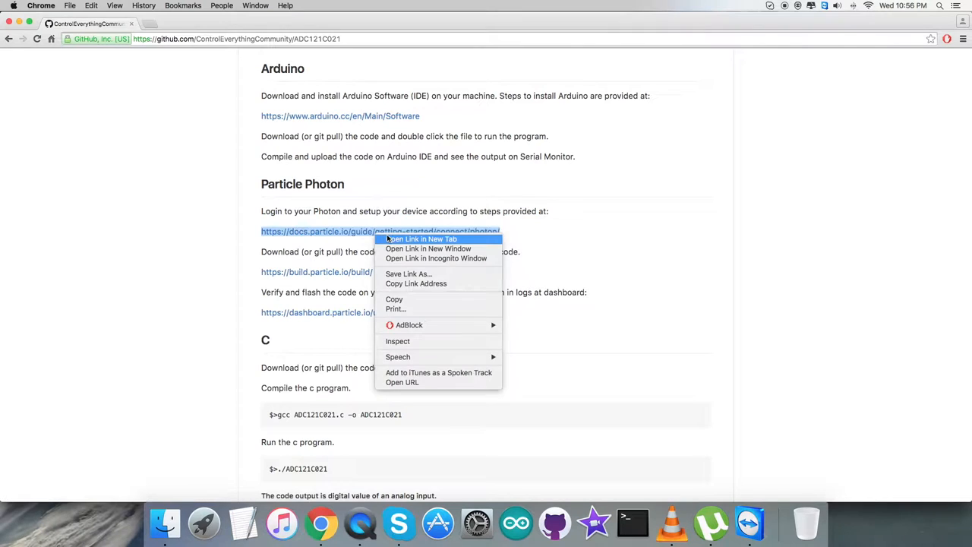
{"action": "left_click", "coordinate": [423, 238]}
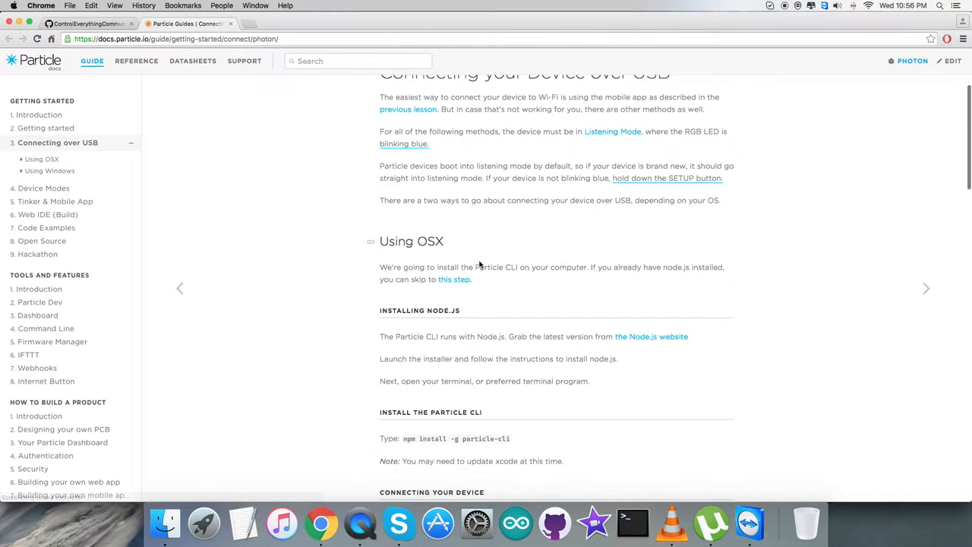
{"action": "scroll", "scroll_direction": "down", "scroll_amount": 3}
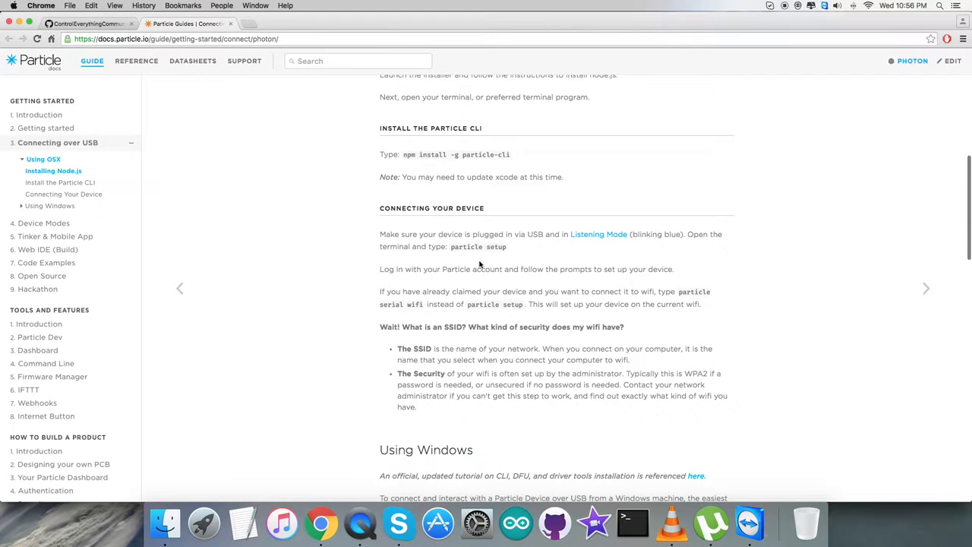
{"action": "scroll", "scroll_direction": "down", "scroll_amount": 3}
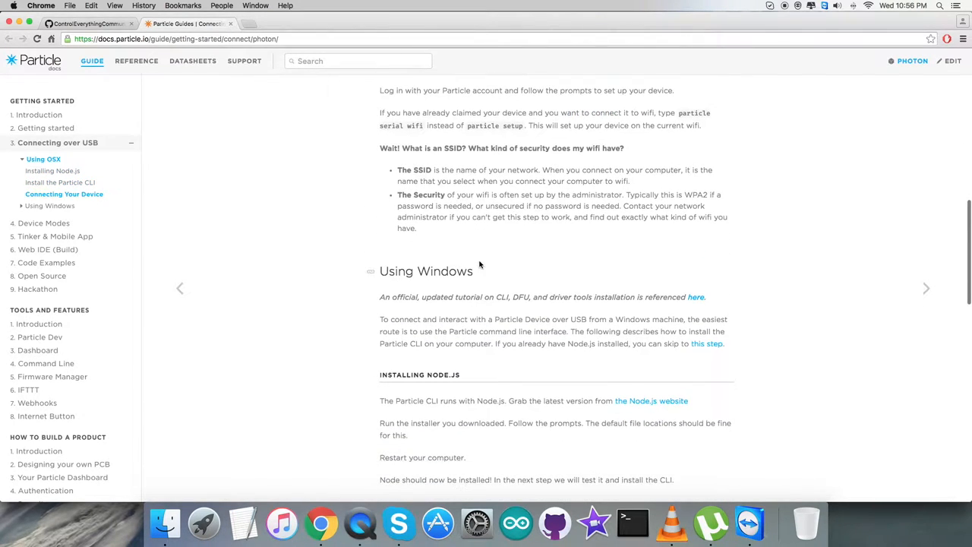
{"action": "left_click", "coordinate": [84, 24]}
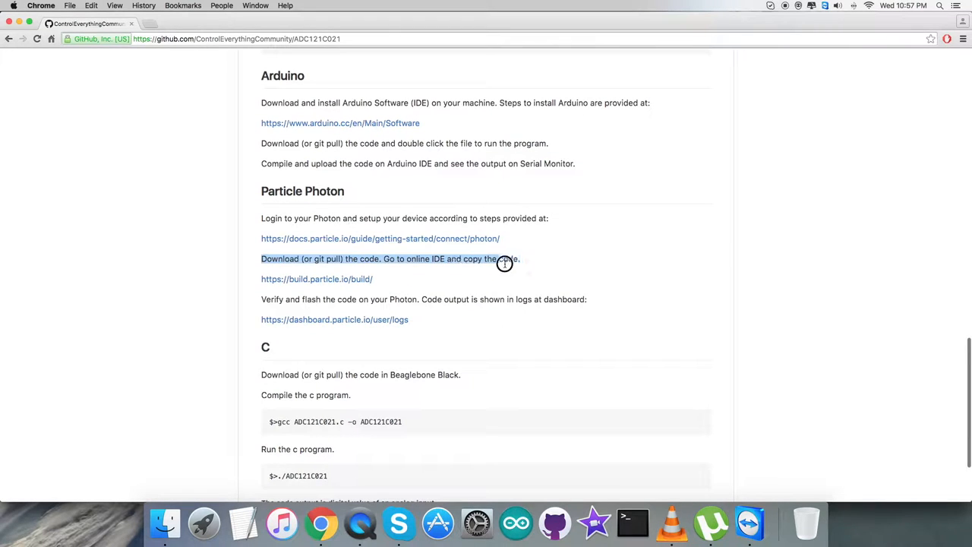
{"action": "scroll", "scroll_direction": "down", "scroll_amount": 3}
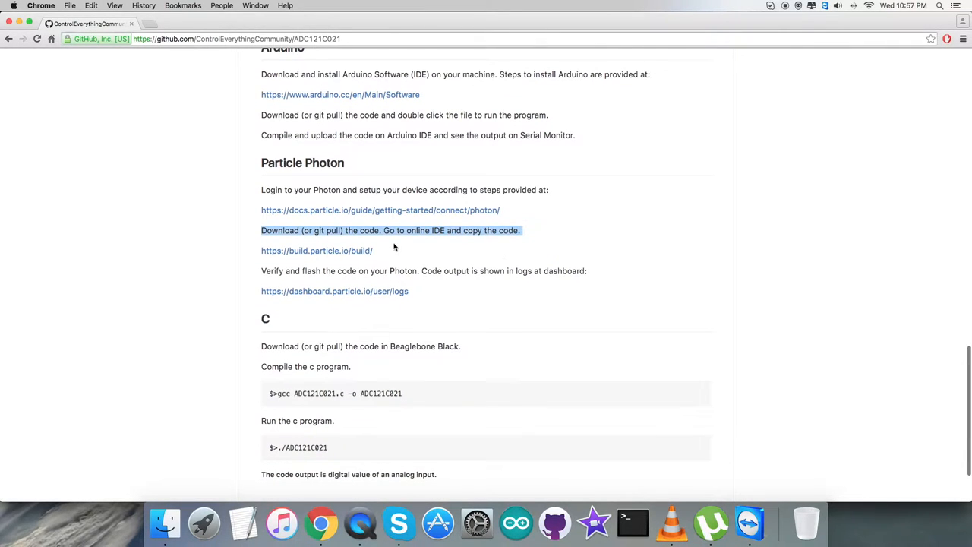
- Open Particle Build and the dashboard logs page in new tabs, then return to GitHub
{"action": "right_click", "coordinate": [317, 251]}
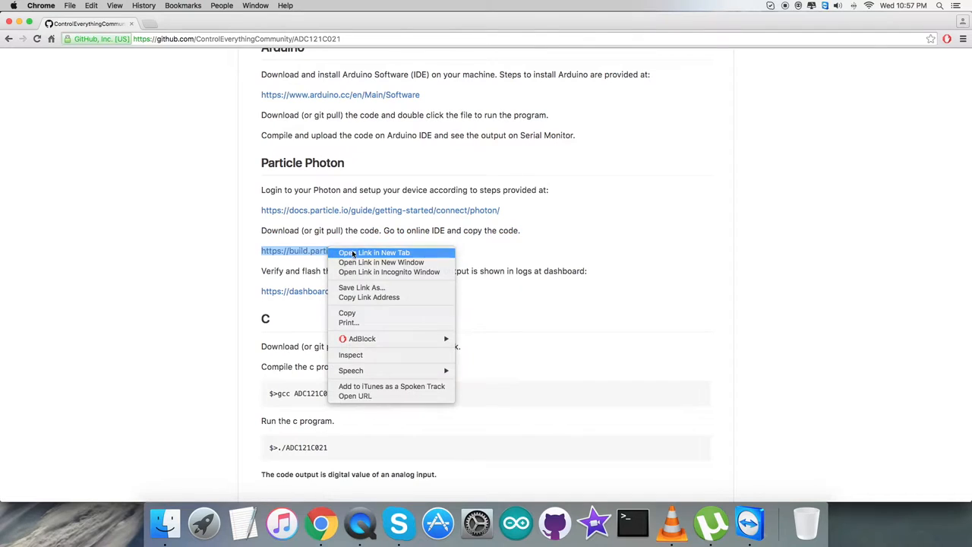
{"action": "left_click", "coordinate": [374, 252]}
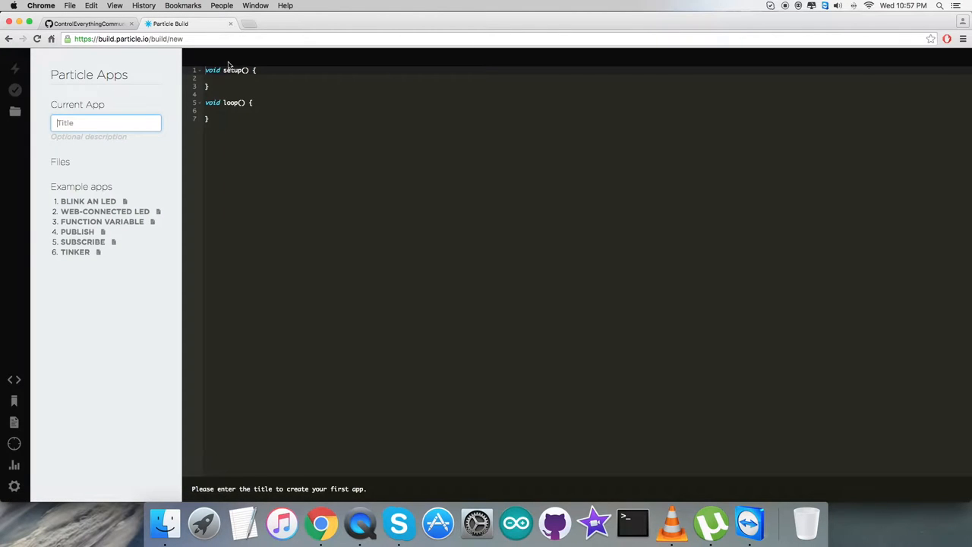
{"action": "left_click", "coordinate": [87, 24]}
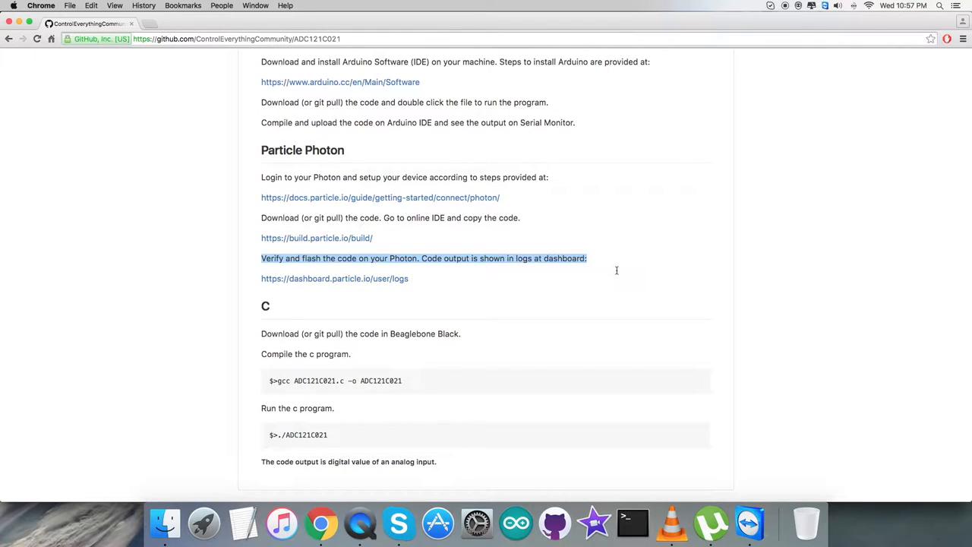
{"action": "right_click", "coordinate": [334, 278]}
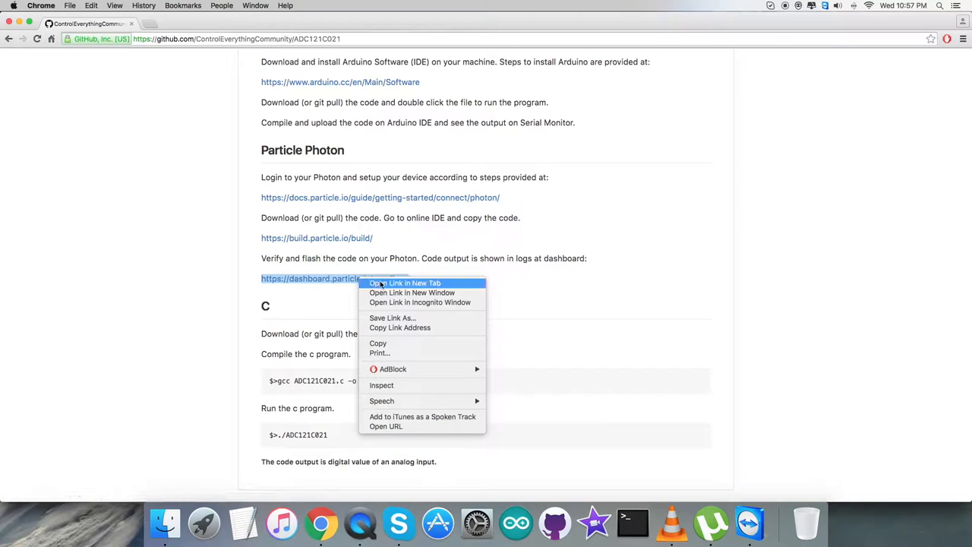
{"action": "left_click", "coordinate": [405, 282]}
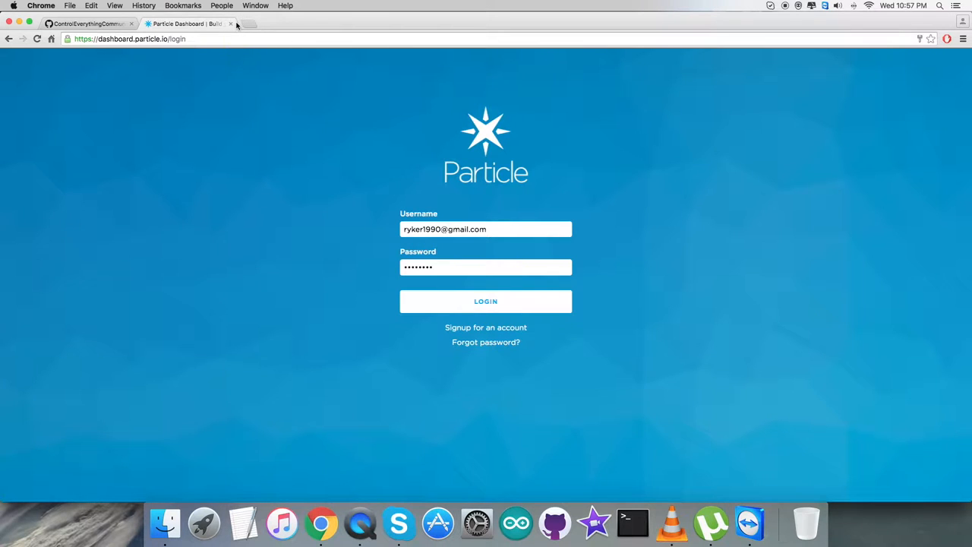
{"action": "left_click", "coordinate": [86, 24]}
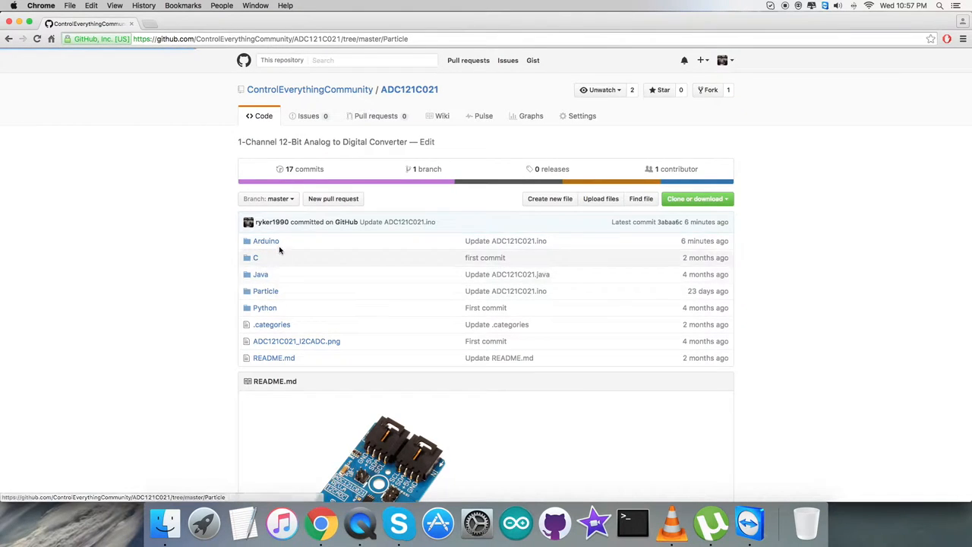
- Open Particle/ADC121C021.ino and scroll through its includes, address definition, setup and loop code
{"action": "left_click", "coordinate": [265, 291]}
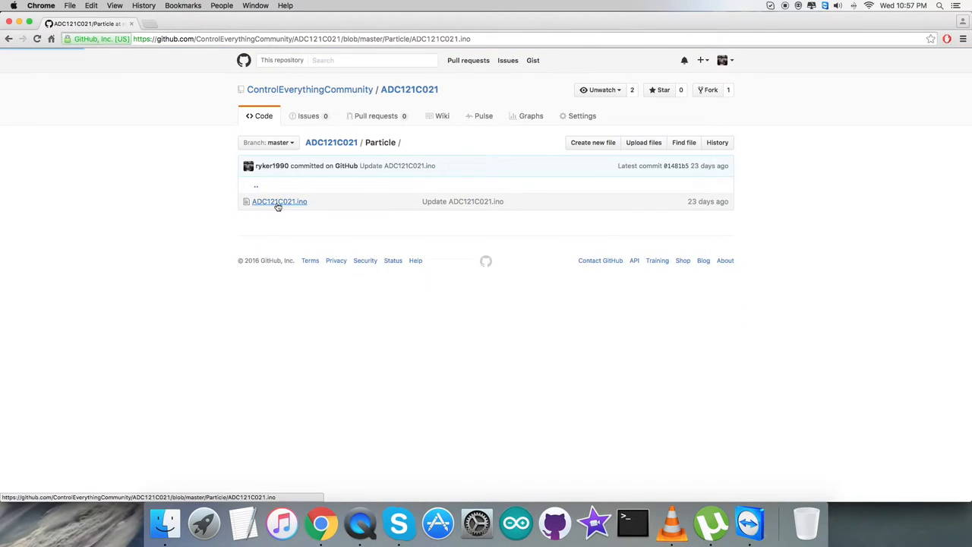
{"action": "left_click", "coordinate": [280, 201]}
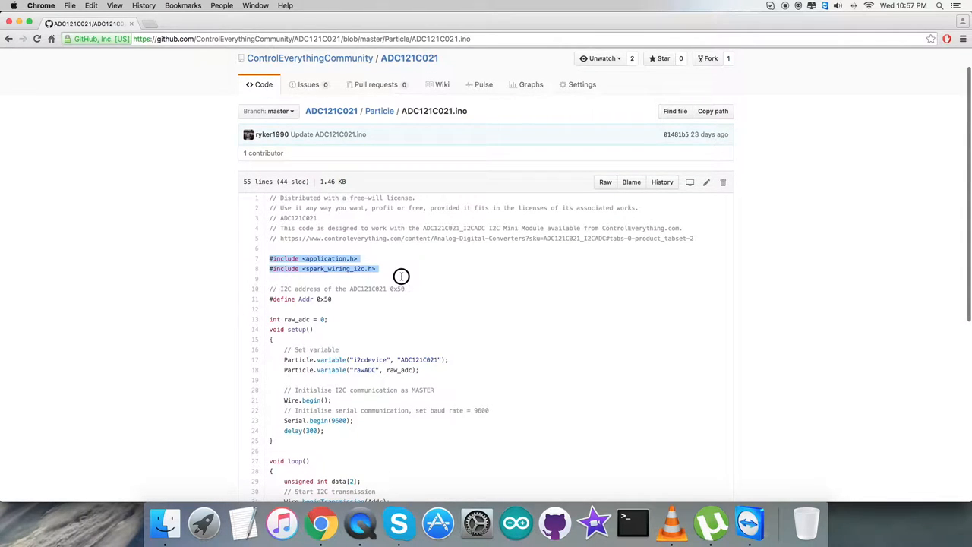
{"action": "scroll", "scroll_direction": "down", "scroll_amount": 3}
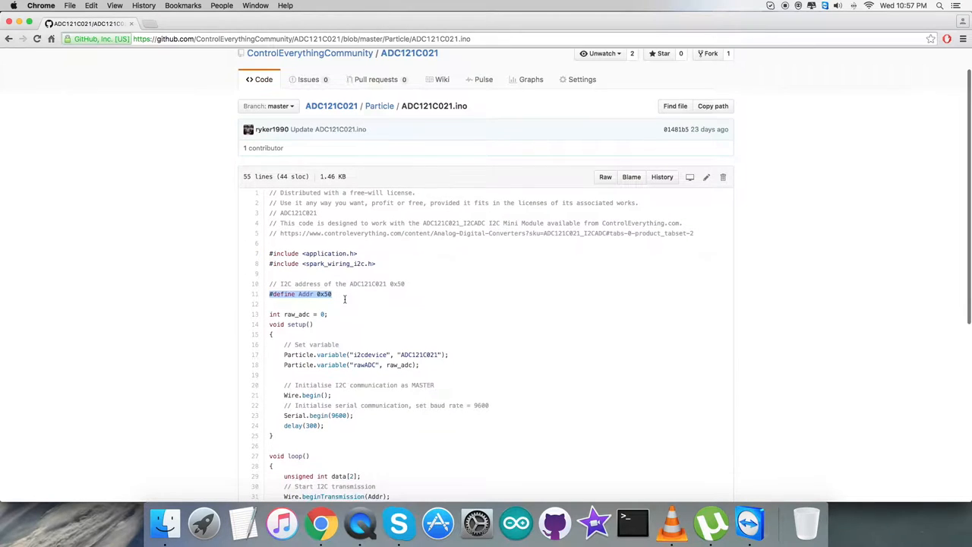
{"action": "scroll", "scroll_direction": "down", "scroll_amount": 3}
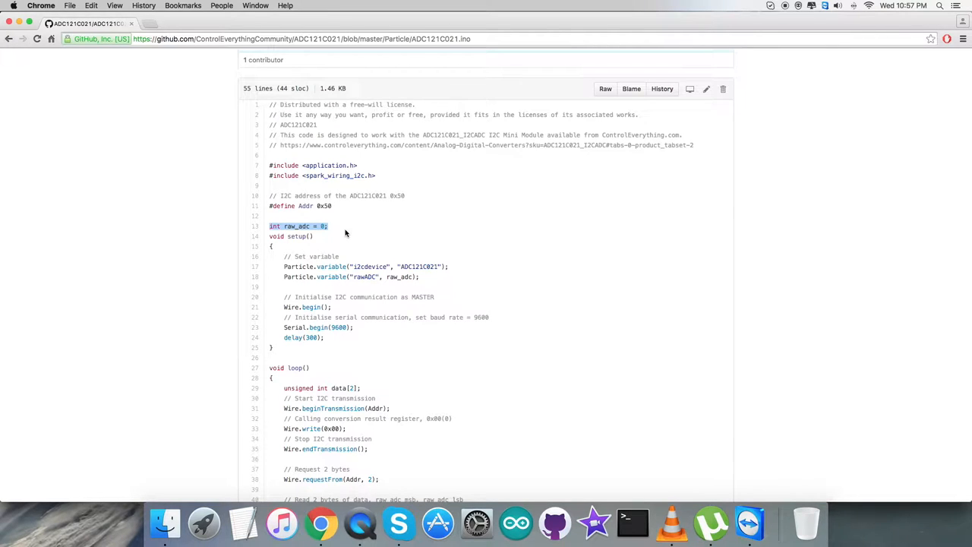
{"action": "mouse_move", "coordinate": [279, 236]}
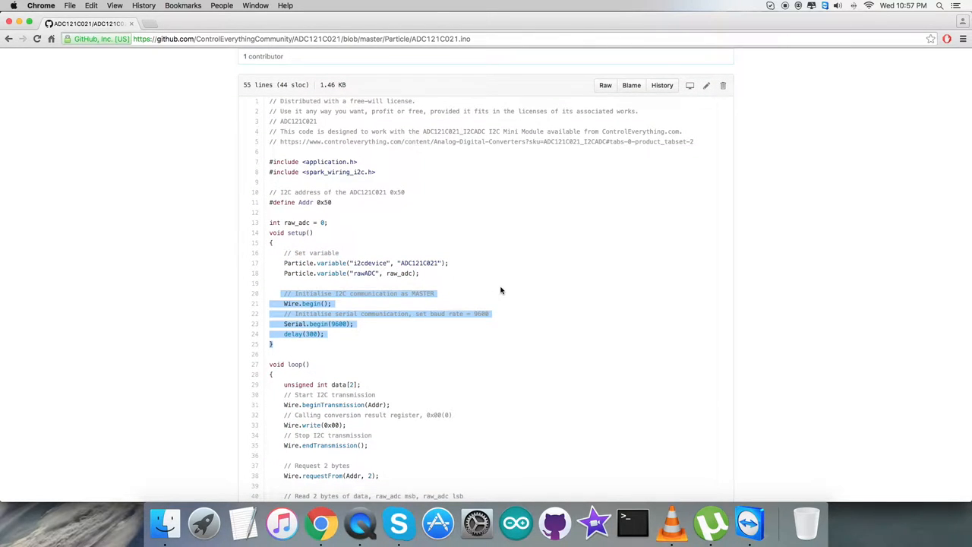
{"action": "scroll", "scroll_direction": "down", "scroll_amount": 3}
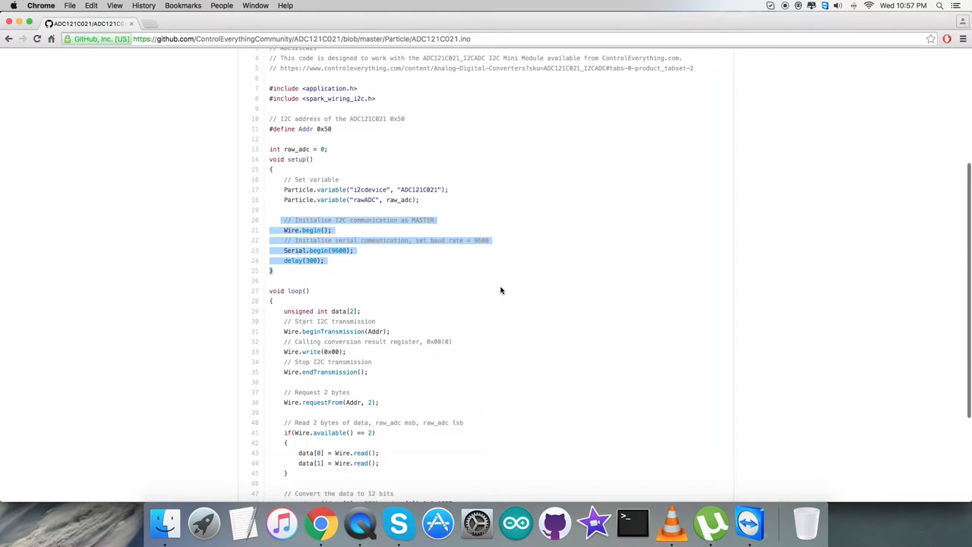
{"action": "scroll", "scroll_direction": "down", "scroll_amount": 3}
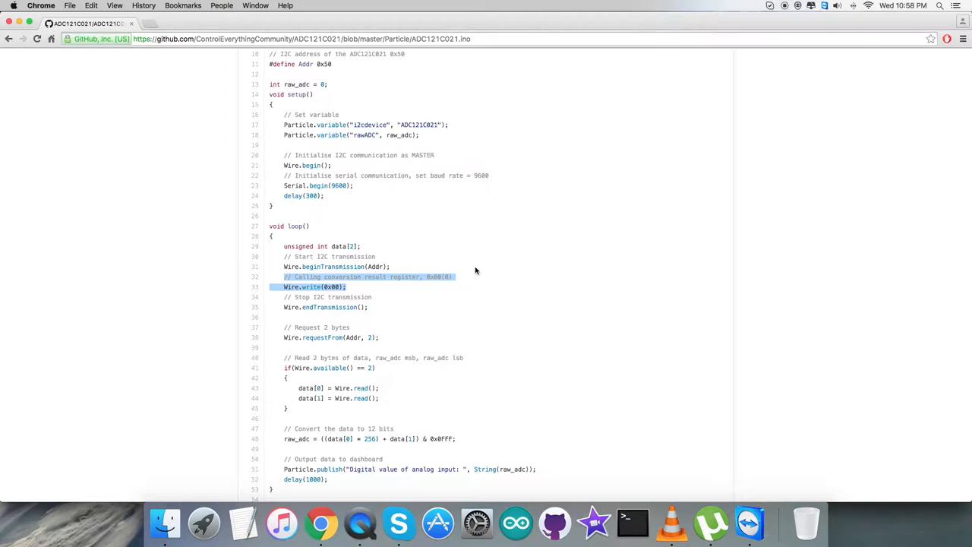
{"action": "mouse_move", "coordinate": [311, 303]}
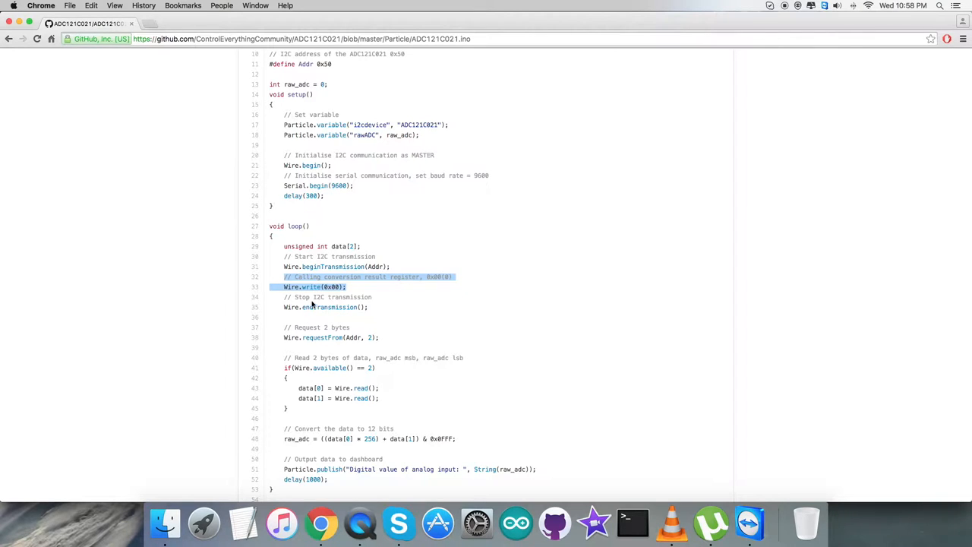
{"action": "scroll", "scroll_direction": "down", "scroll_amount": 3}
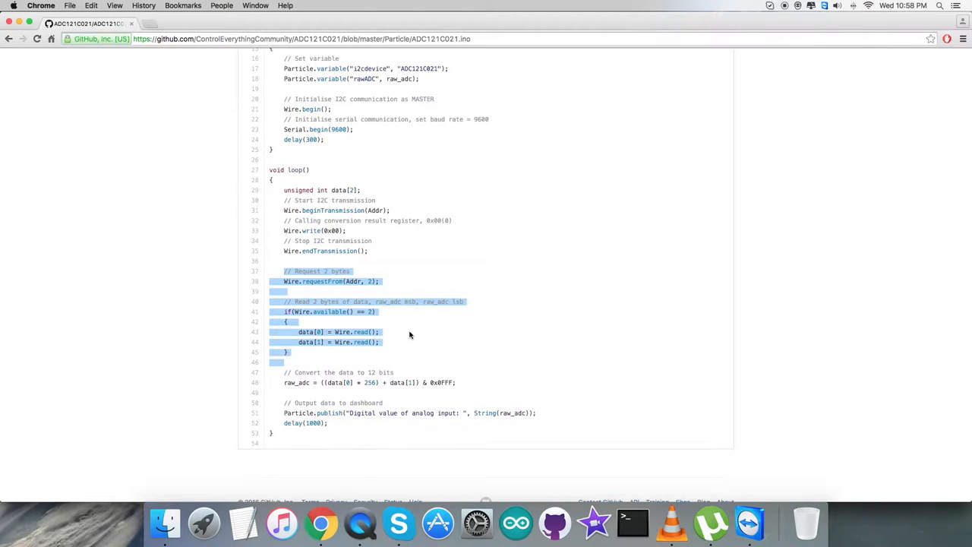
{"action": "scroll", "scroll_direction": "down", "scroll_amount": 3}
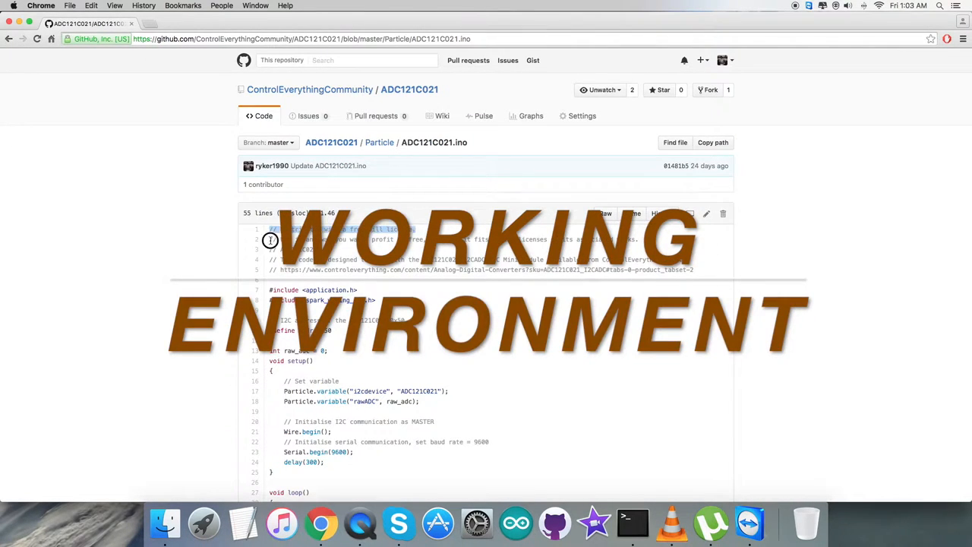
- Load build.particle.io/build/new and title the new app ADC121C021
{"action": "scroll", "scroll_direction": "down", "scroll_amount": 3}
{"action": "type", "text": "https://build.particle.io/build/new"}
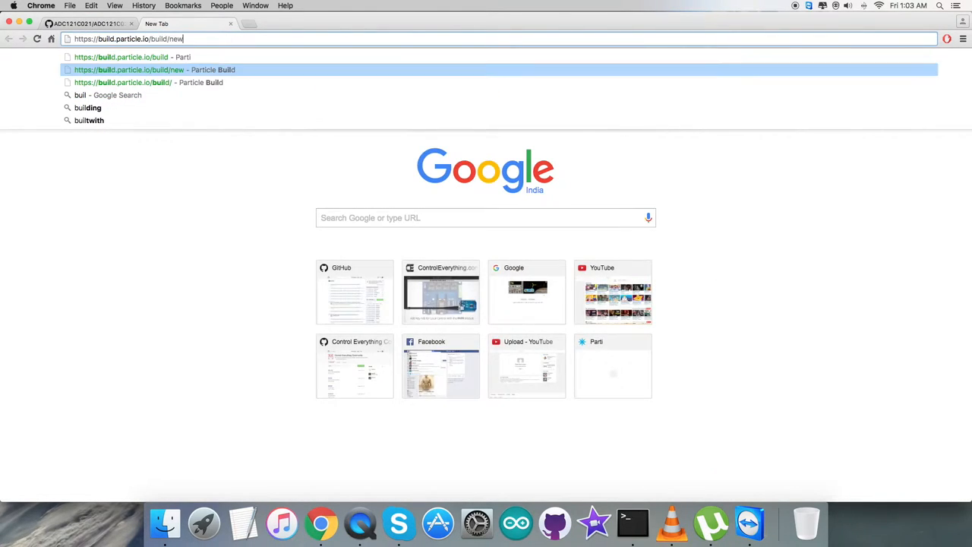
{"action": "key", "text": "Enter"}
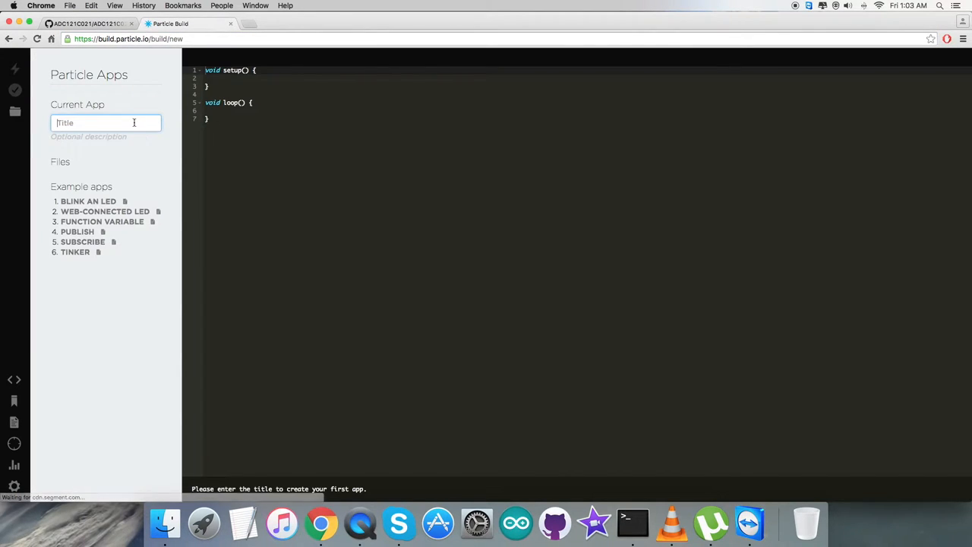
{"action": "type", "text": "ADC121C02"}
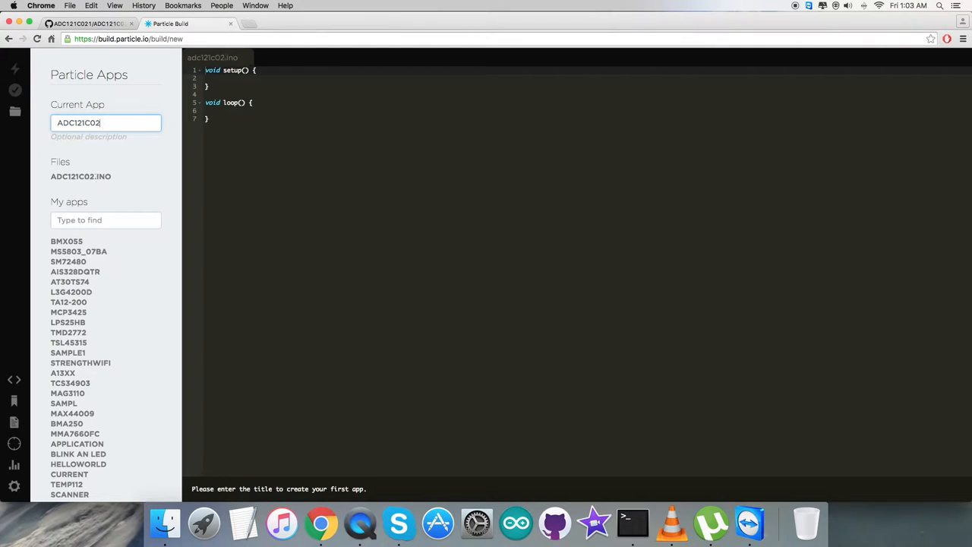
{"action": "type", "text": "1"}
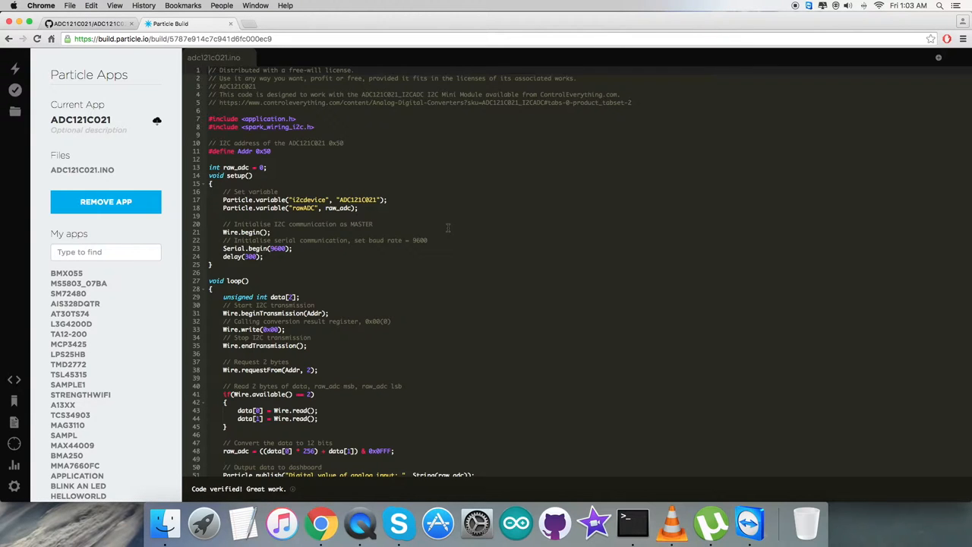
{"action": "mouse_move", "coordinate": [15, 68]}
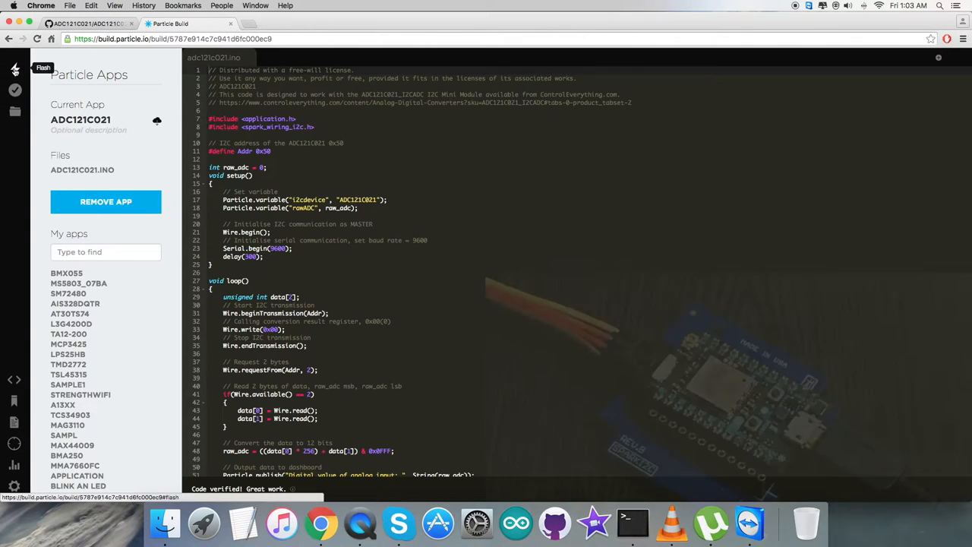
- Flash the ADC121C021 sketch to the Photon until Flash successful appears
{"action": "left_click", "coordinate": [15, 68]}
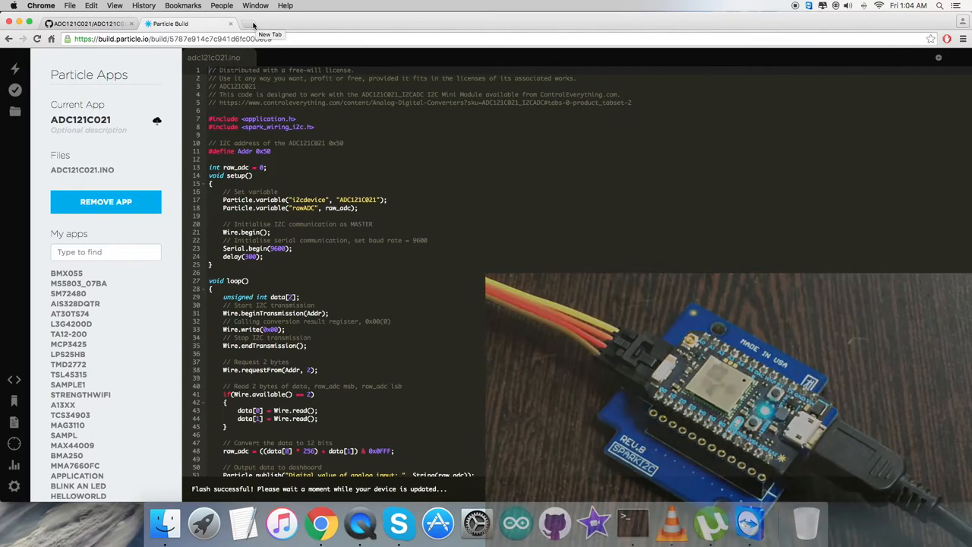
- Load dashboard.particle.io/user/logs to watch analog input events reading about 790
{"action": "type", "text": "dashboard.particle.io/user/logs"}
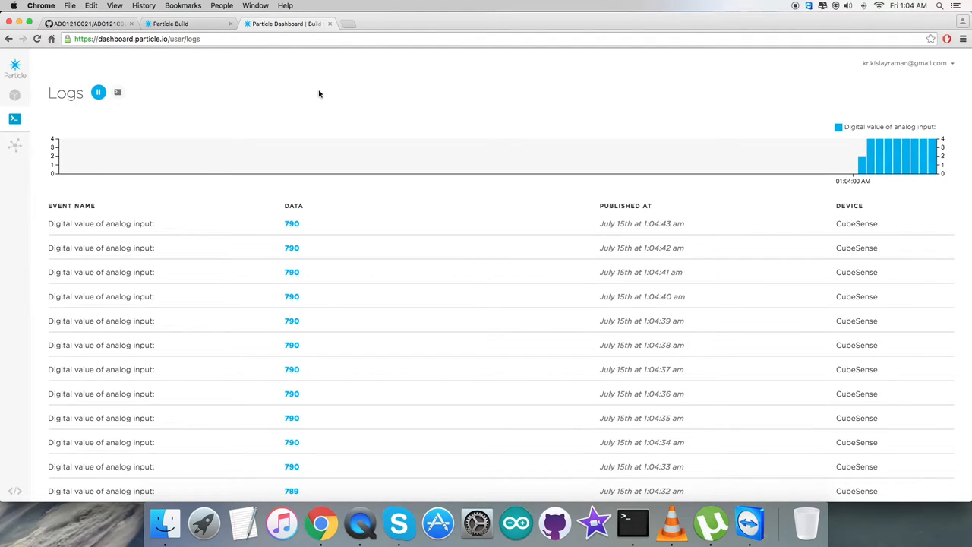
- Go back to the product's Resources tab and open the ADC121C021 Particle code sample on GitHub
{"action": "left_click", "coordinate": [86, 24]}
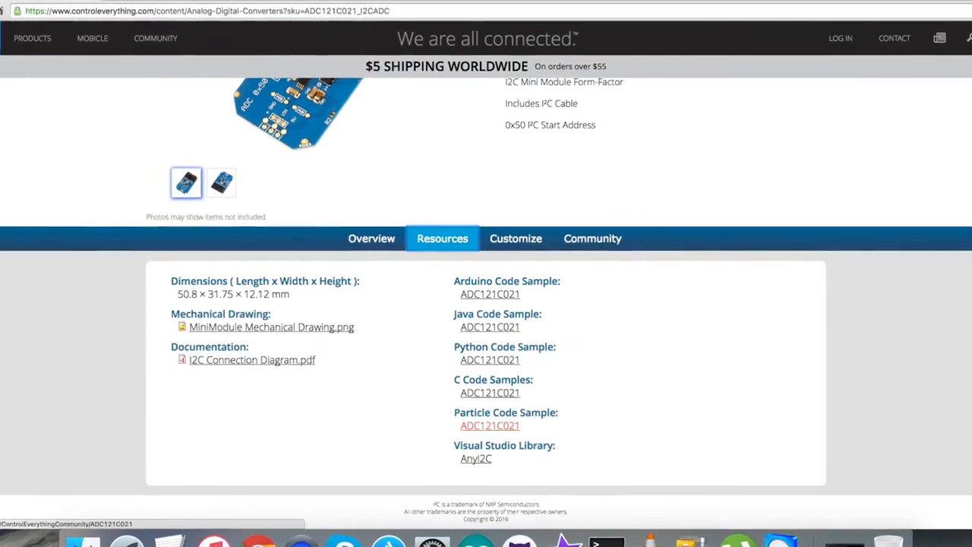
{"action": "left_click", "coordinate": [489, 426]}
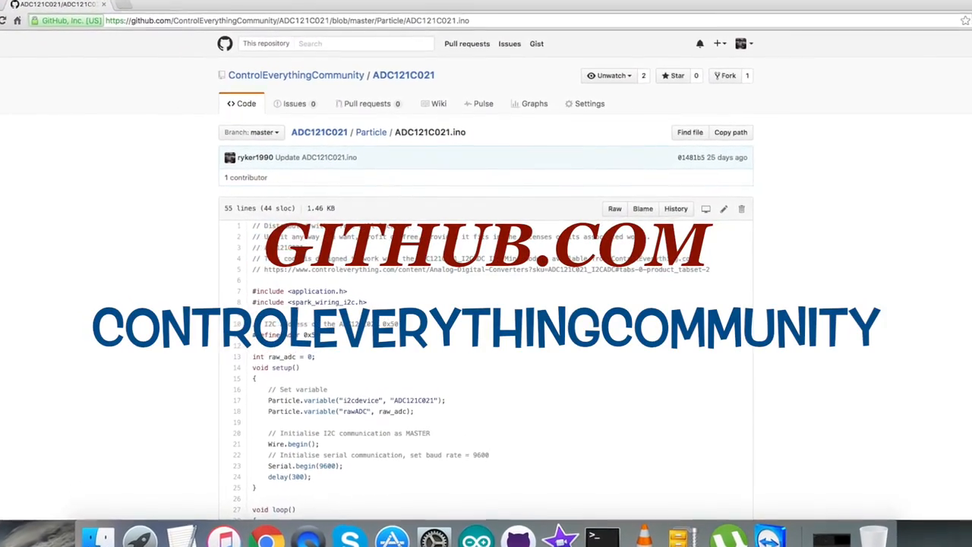